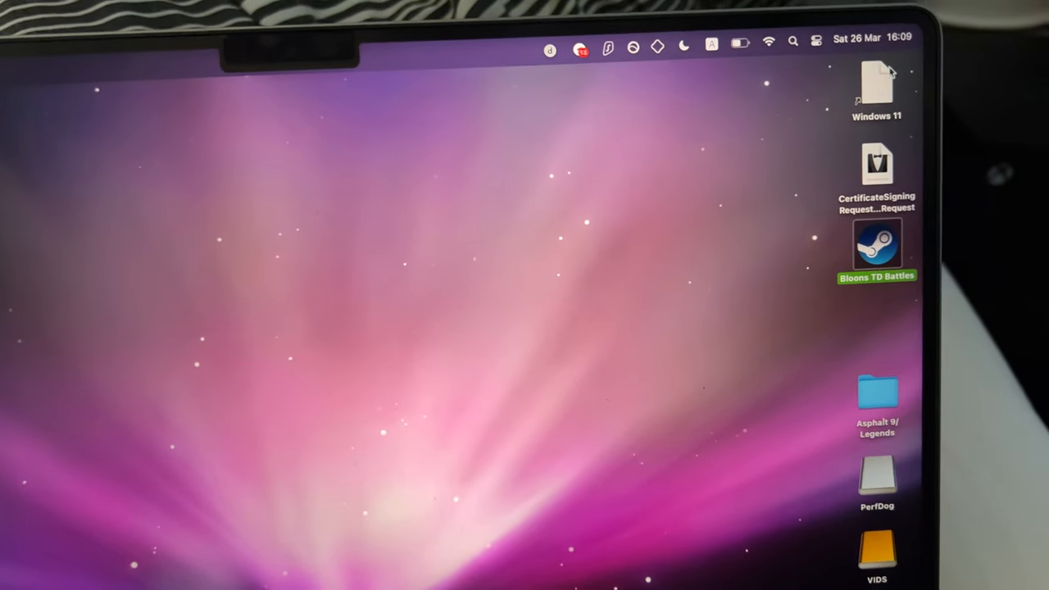
- Bring up a Finder window of Recents and select the iPad Pro under Locations
type("it")
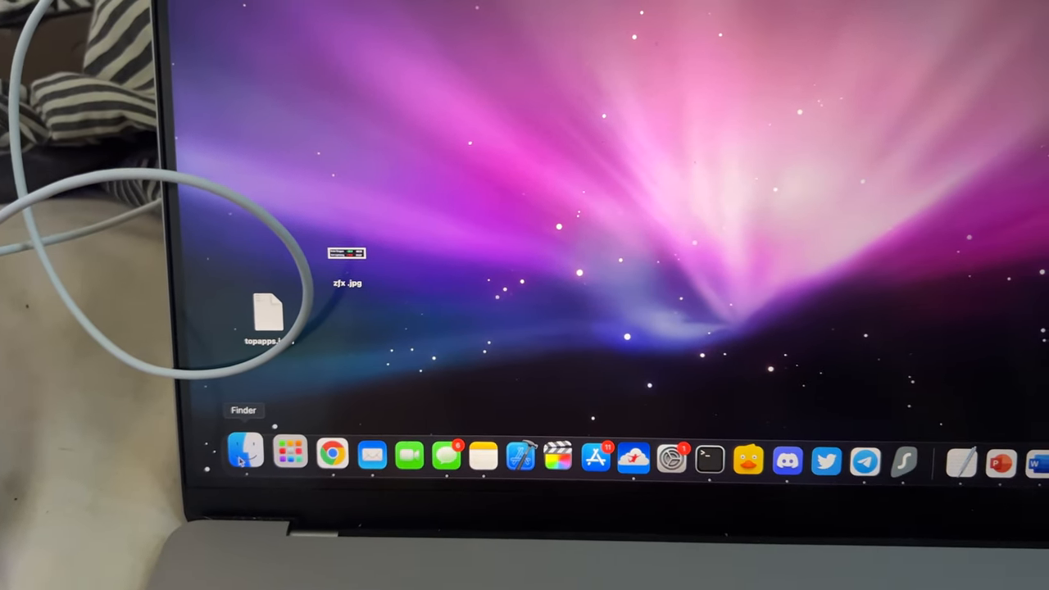
left_click(244, 453)
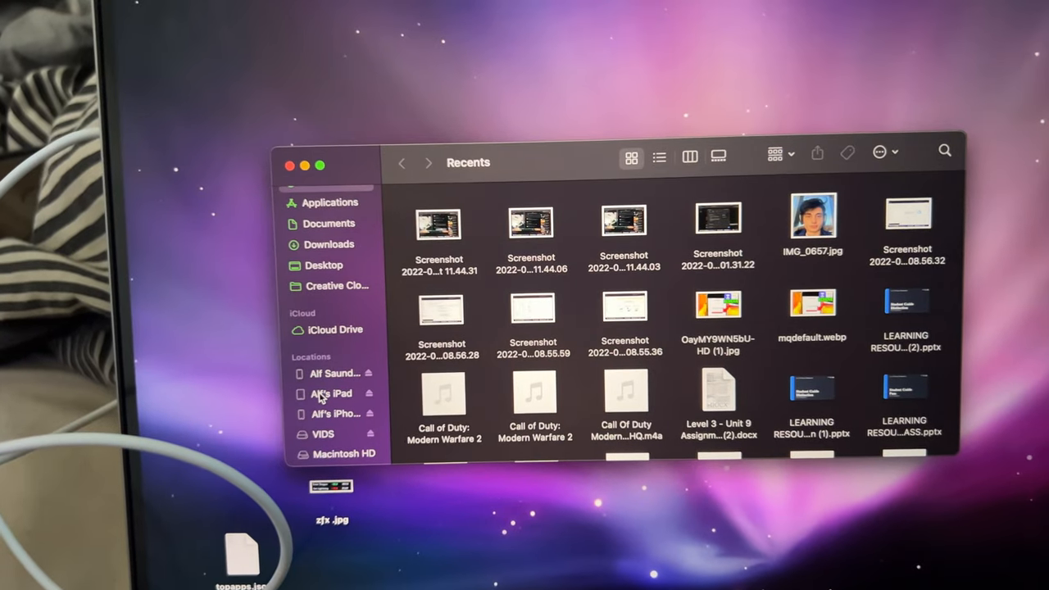
left_click(336, 393)
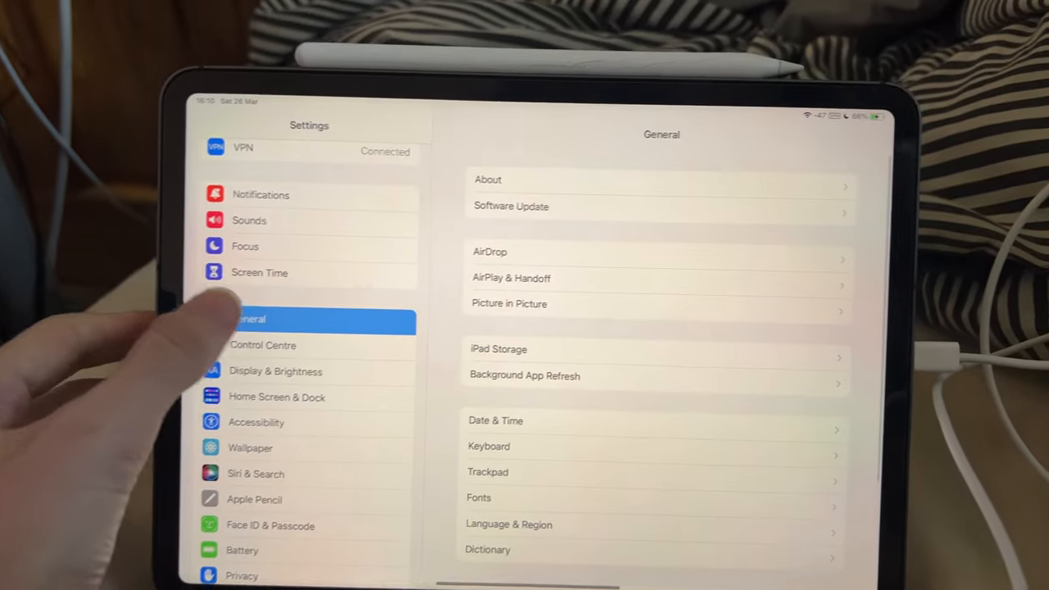
left_click(488, 179)
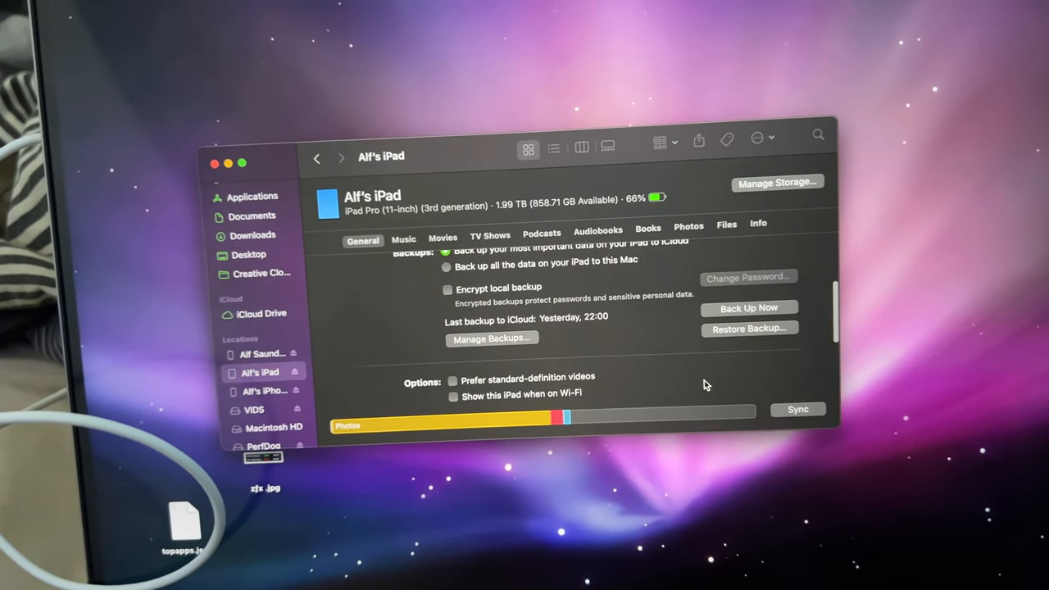
- Start syncing the iPad Pro with this Mac from its General device page
left_click(796, 410)
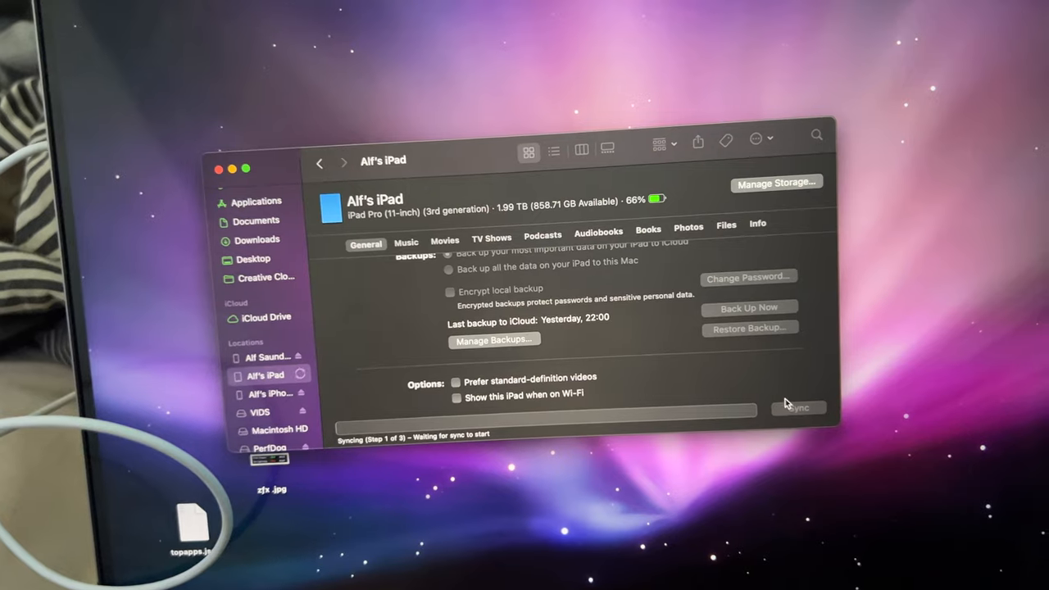